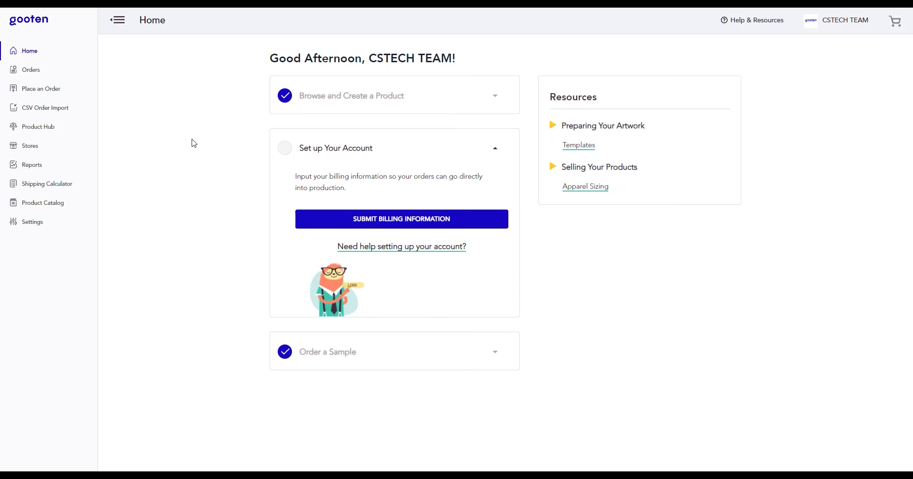
mouse_move(57, 148)
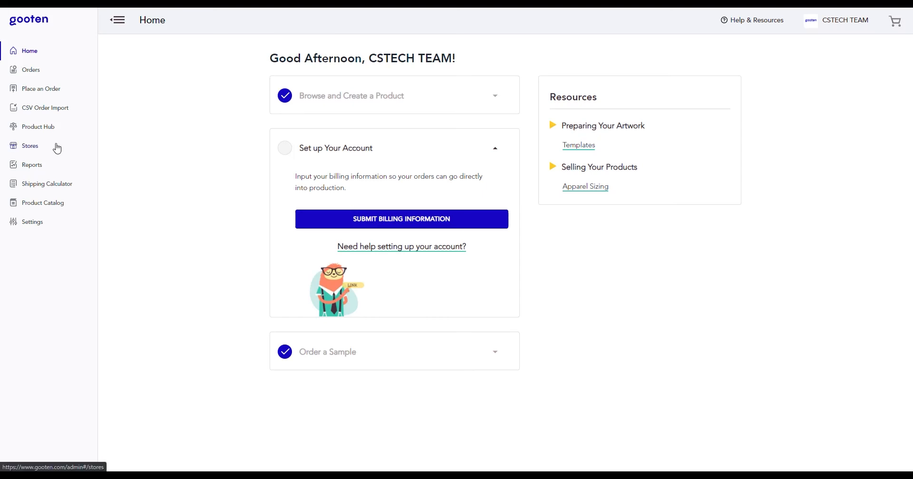
Show the Stores list with the synced Shopify and WooCommerce sales channels
left_click(29, 145)
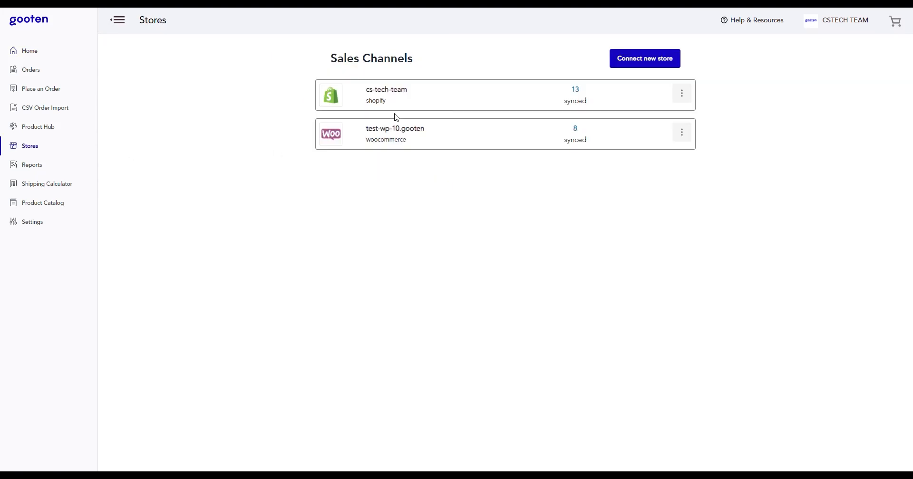
mouse_move(417, 139)
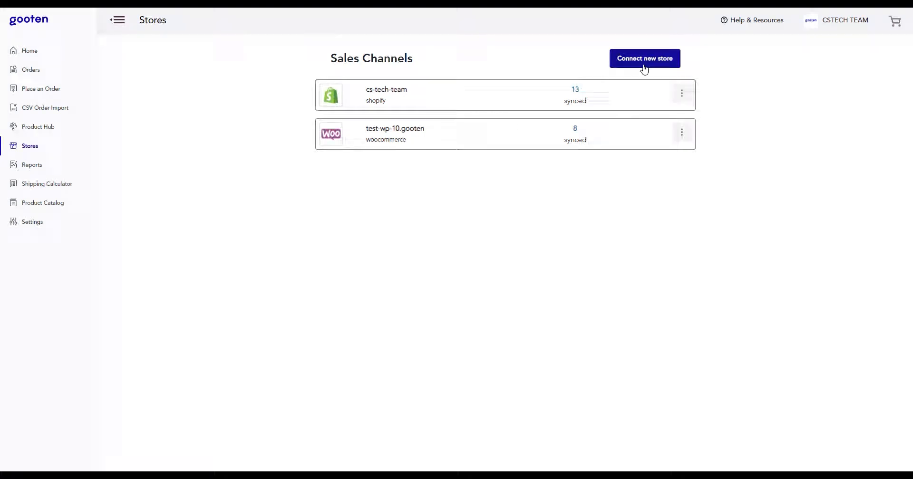
left_click(644, 59)
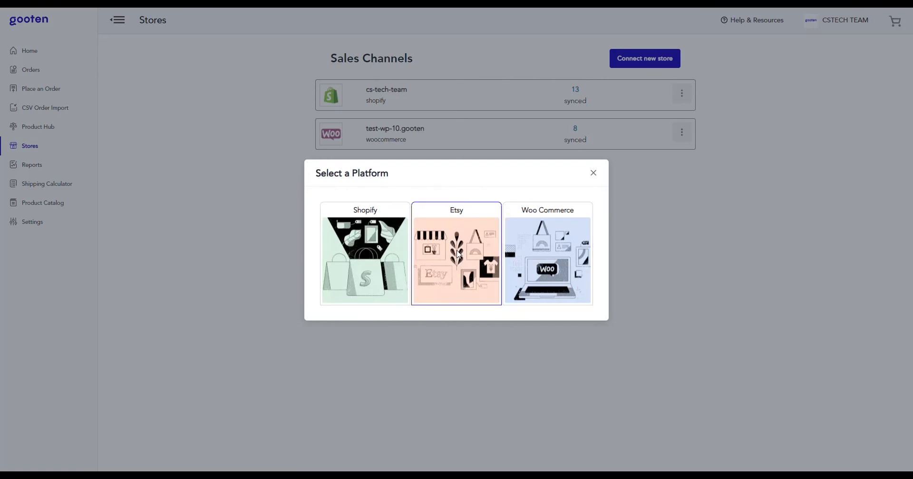
left_click(456, 255)
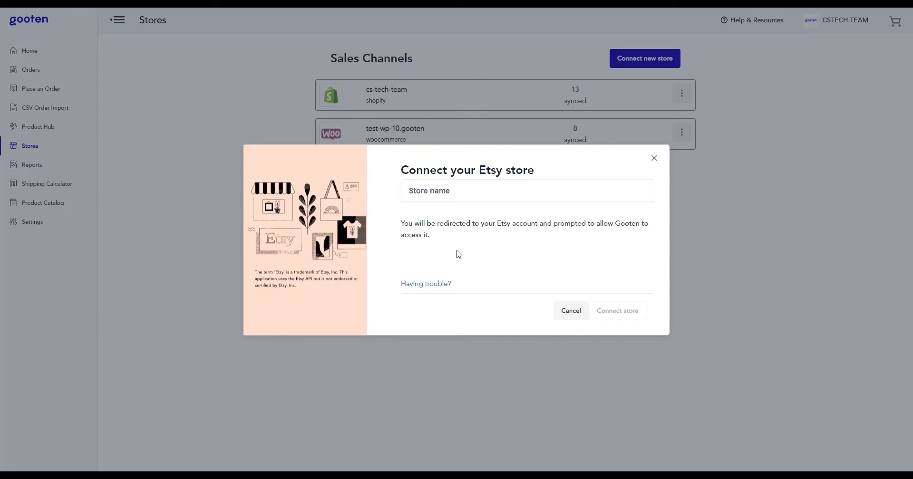
left_click(474, 192)
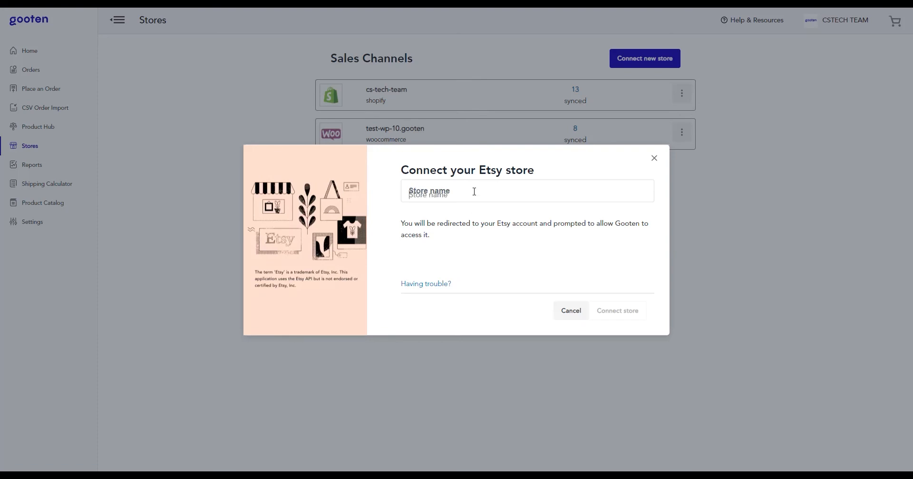
type("www.etsy.com/shop/GootenShop")
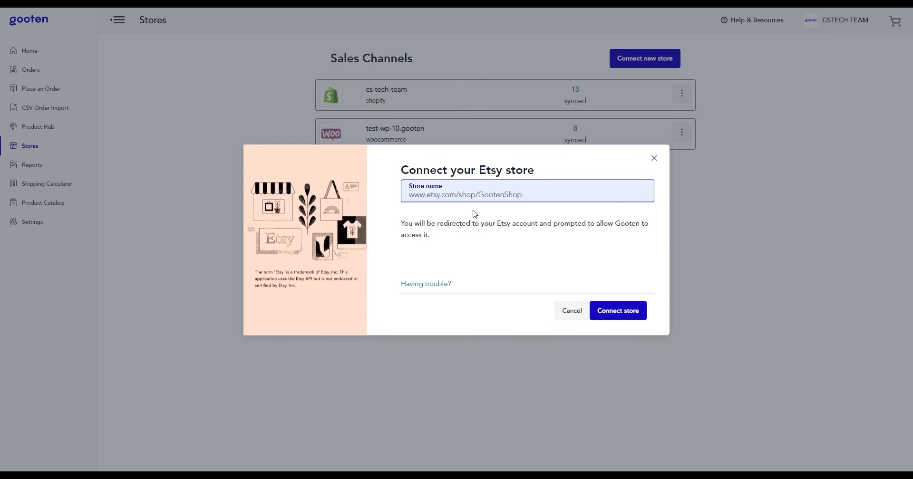
mouse_move(618, 317)
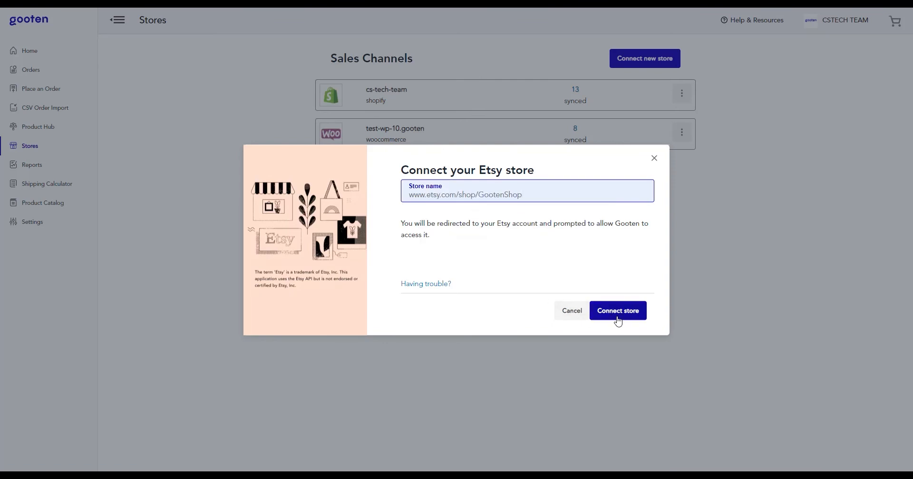
left_click(618, 310)
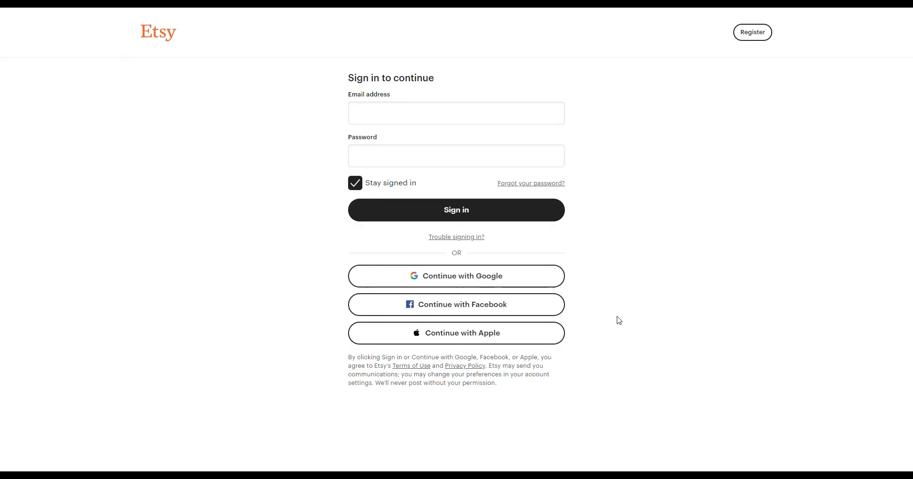
Sign in to Etsy and reach Gooten's Authorize an Application access request
type("gmail.com")
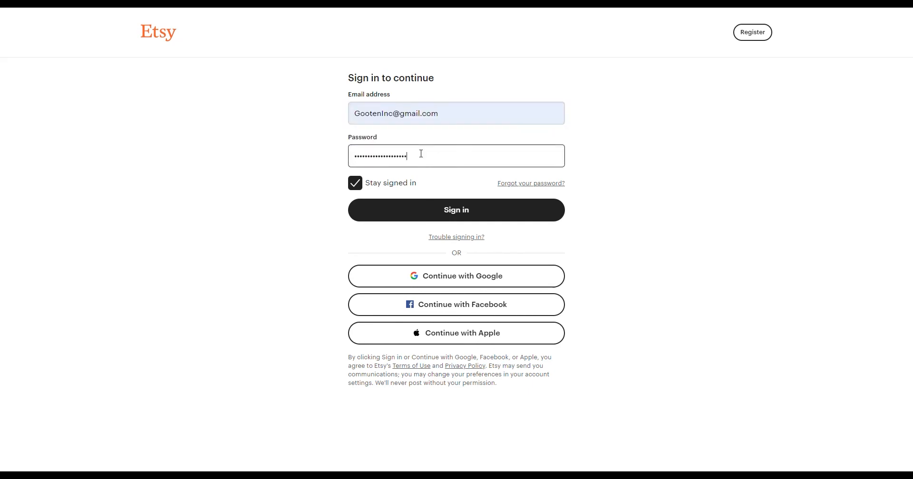
left_click(456, 211)
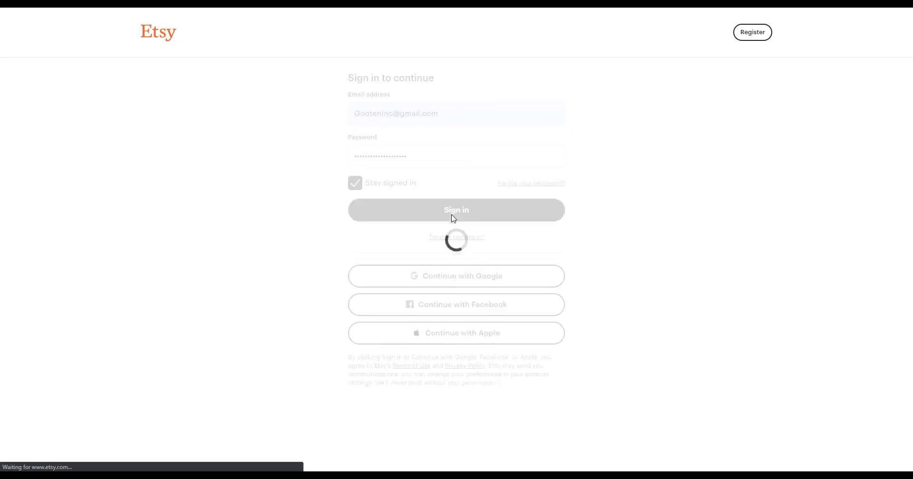
left_click(456, 210)
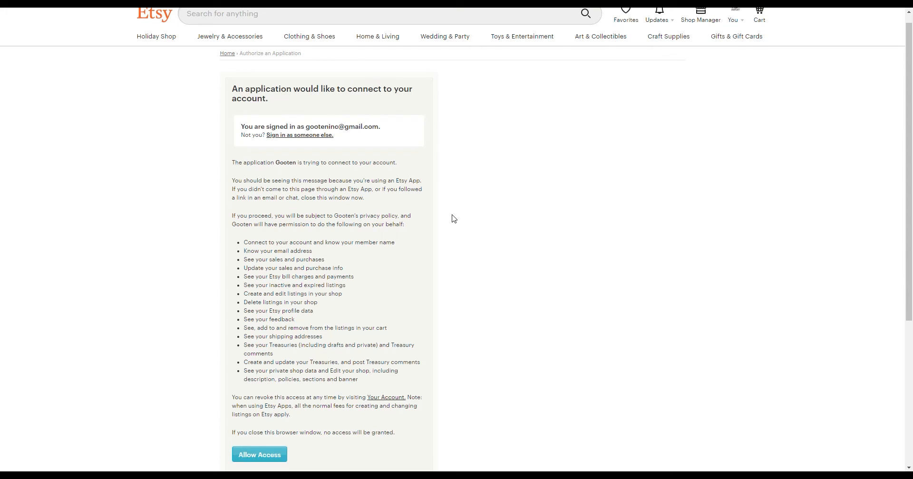
scroll("down", 3)
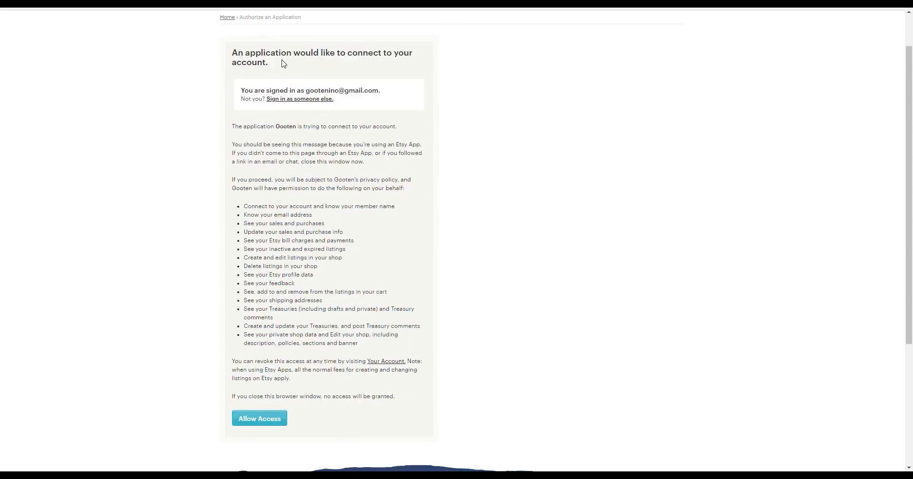
mouse_move(289, 192)
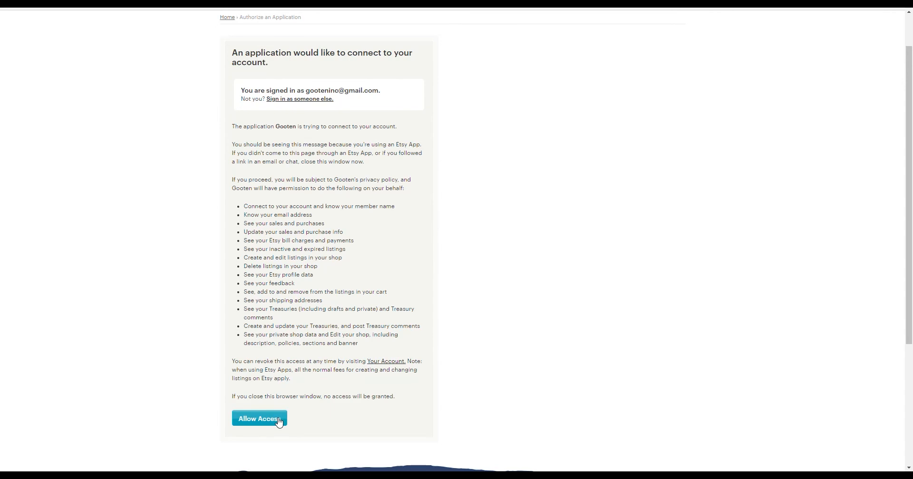
Allow Gooten access so GootenShop is listed as a connected Etsy channel with 58 synced
left_click(258, 419)
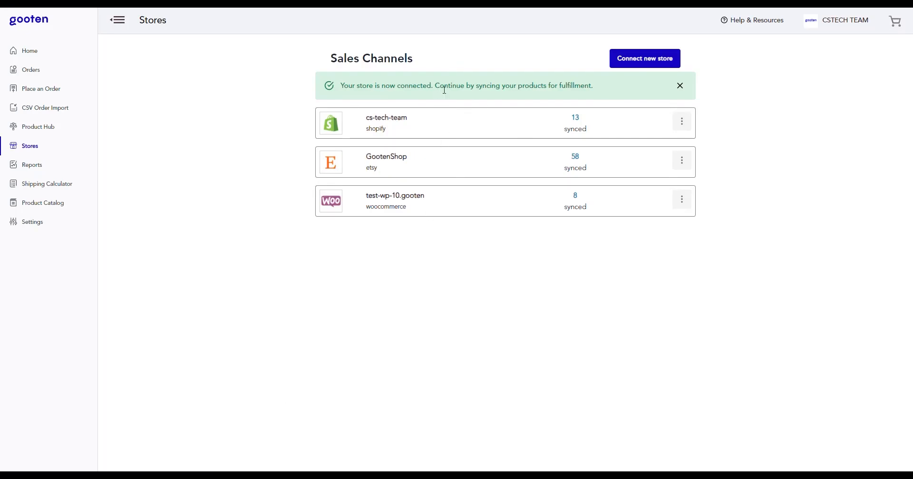
mouse_move(416, 167)
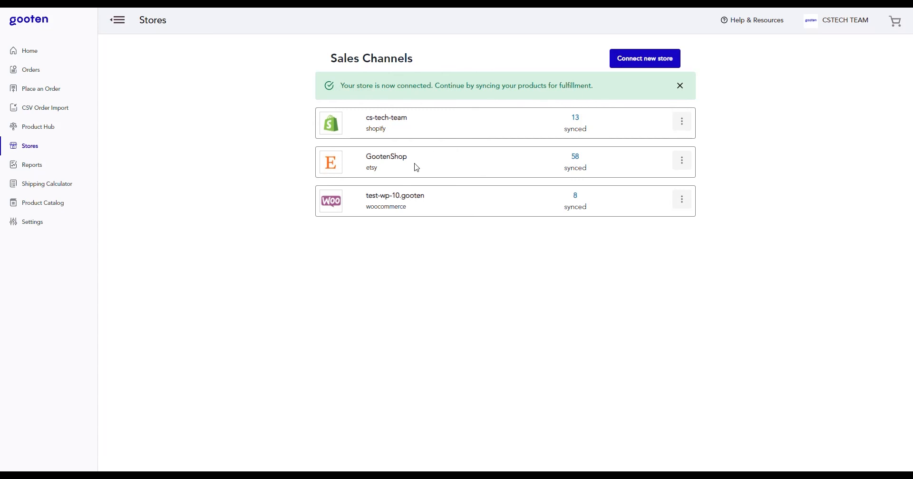
mouse_move(428, 165)
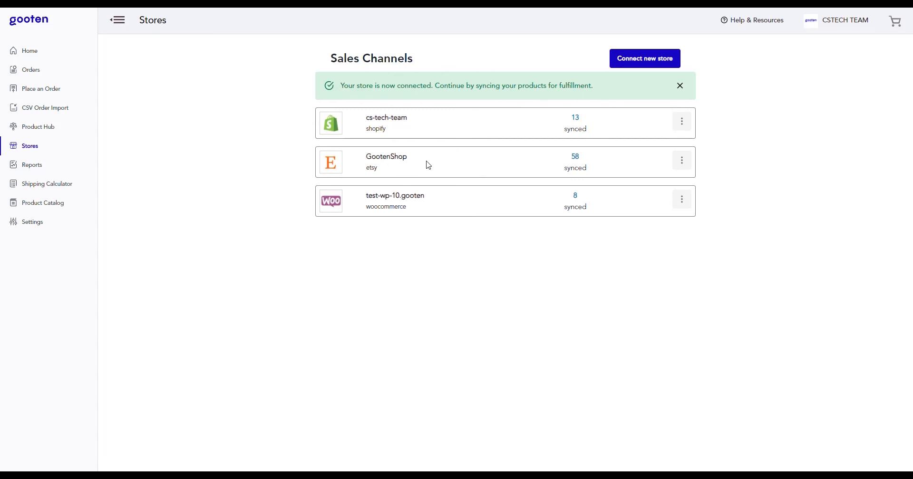
mouse_move(583, 159)
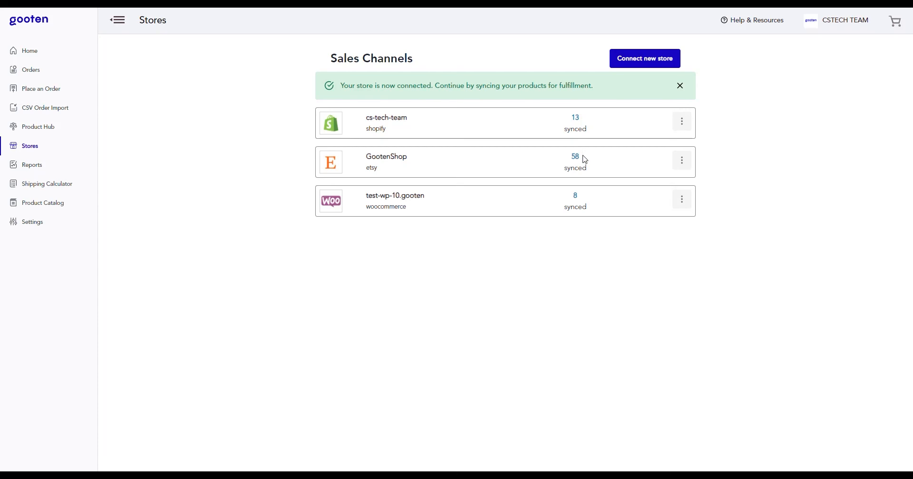
mouse_move(65, 131)
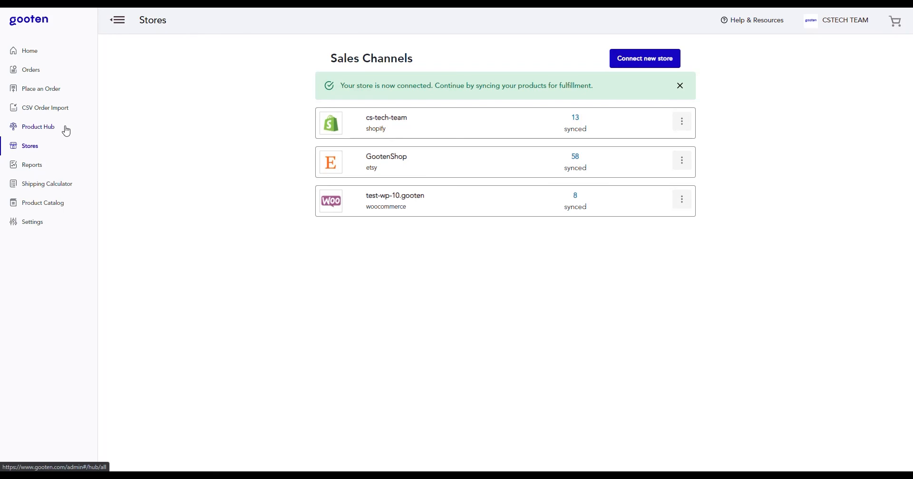
Show the Product Hub filtered to Etsy GootenShop products such as t-shirts, mugs and onesies
left_click(38, 127)
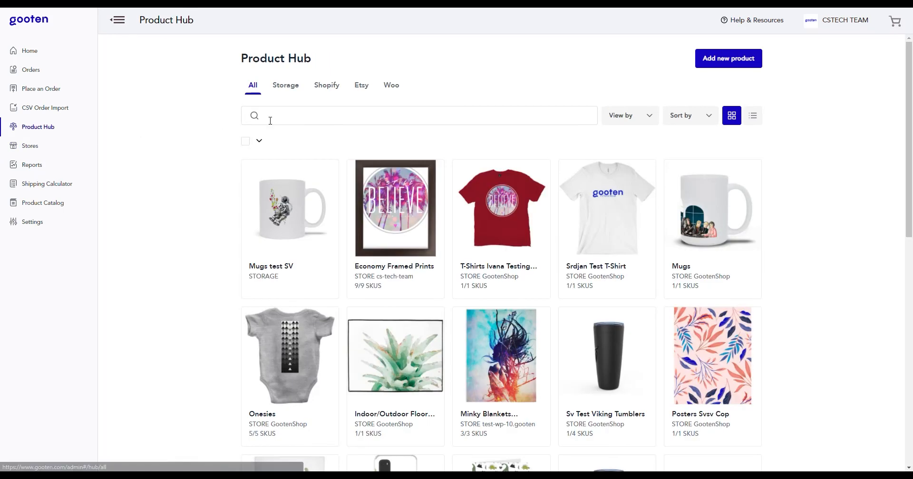
left_click(361, 85)
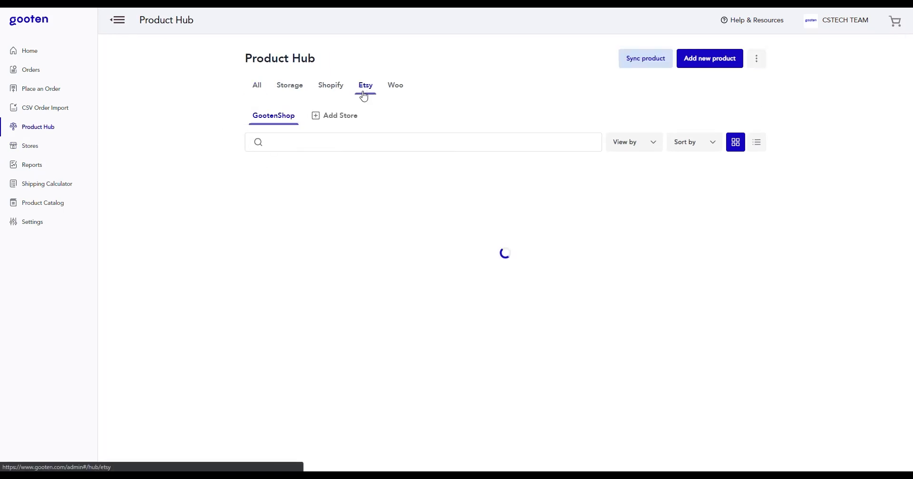
left_click(365, 86)
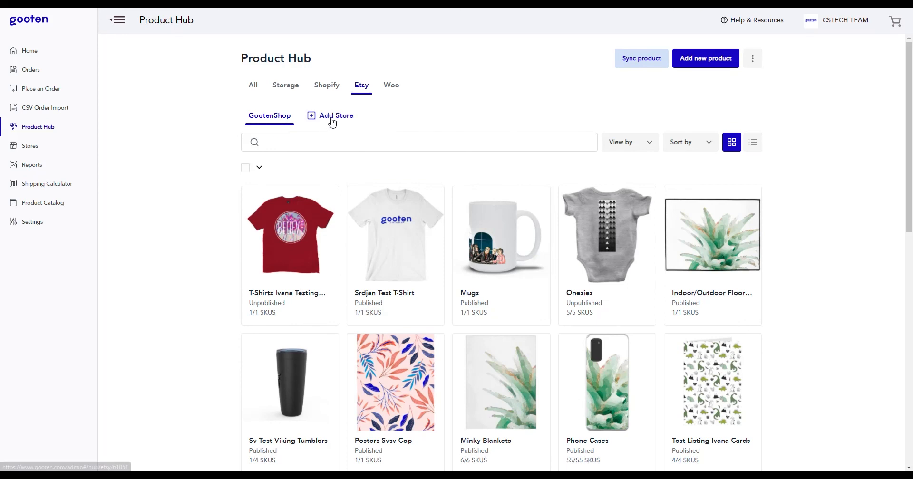
mouse_move(334, 125)
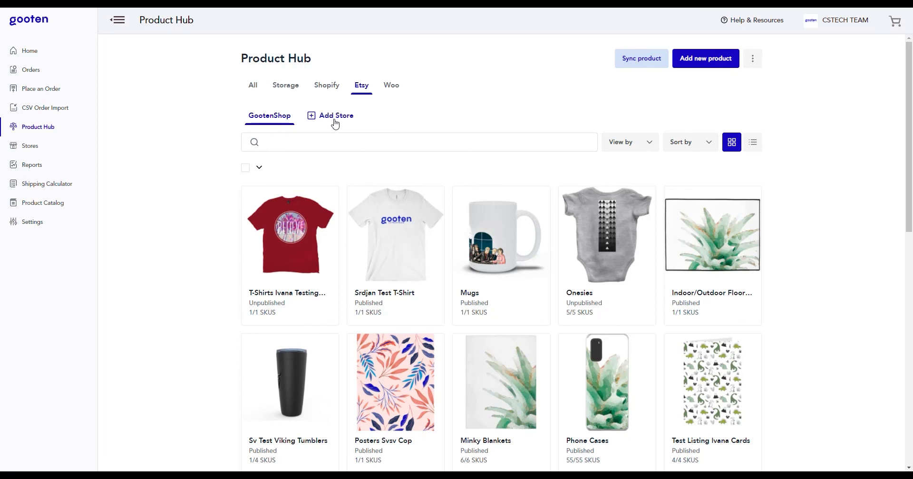
mouse_move(643, 75)
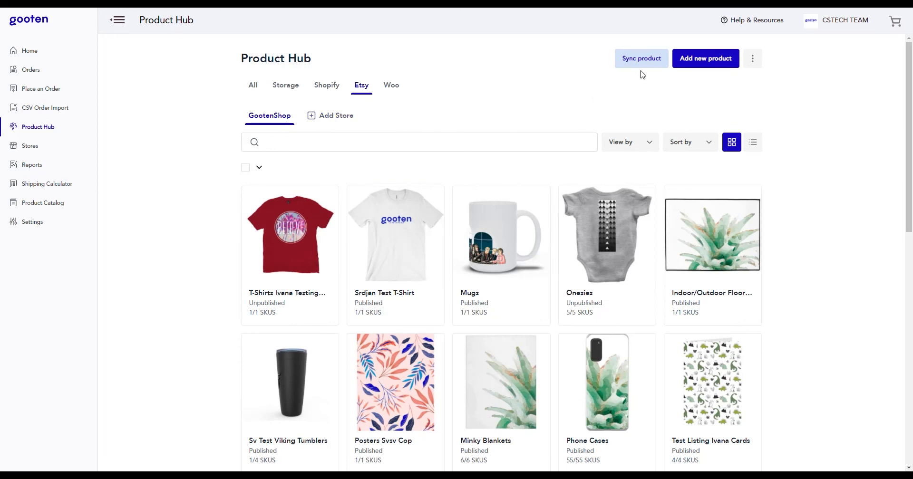
mouse_move(706, 70)
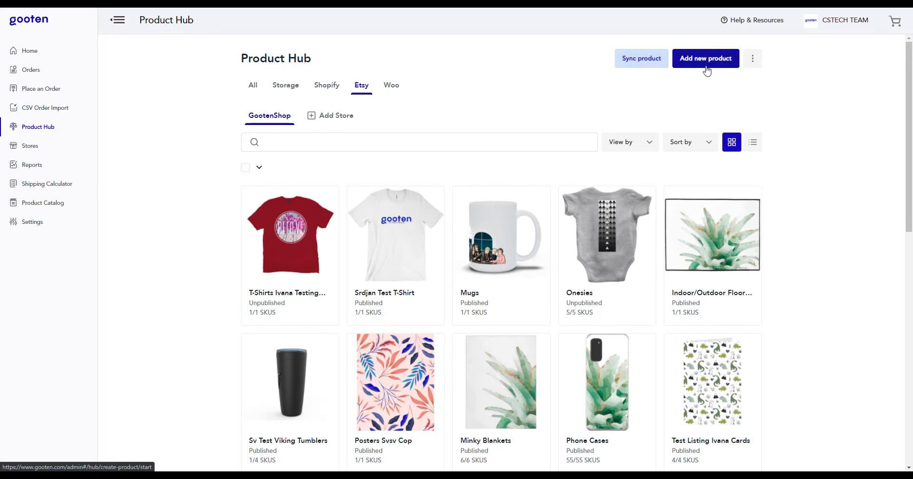